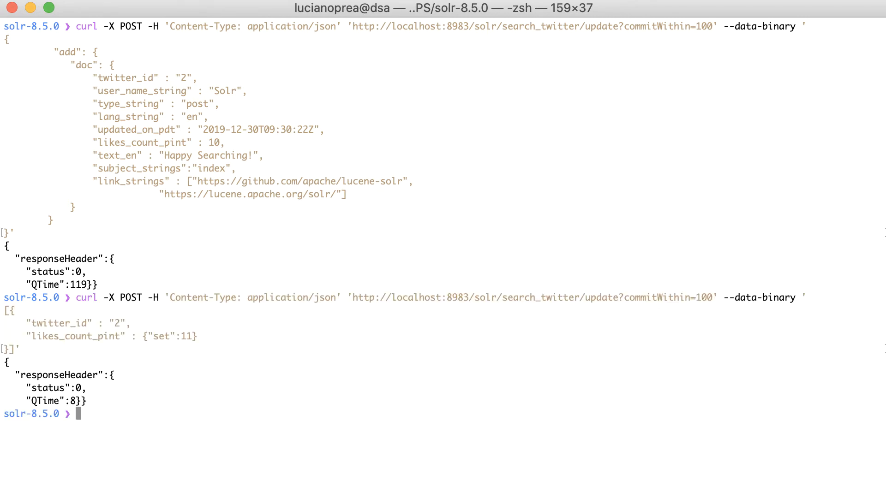
Select the previous curl output text before composing the match-all select query.
left_click_drag(28, 323, 203, 336)
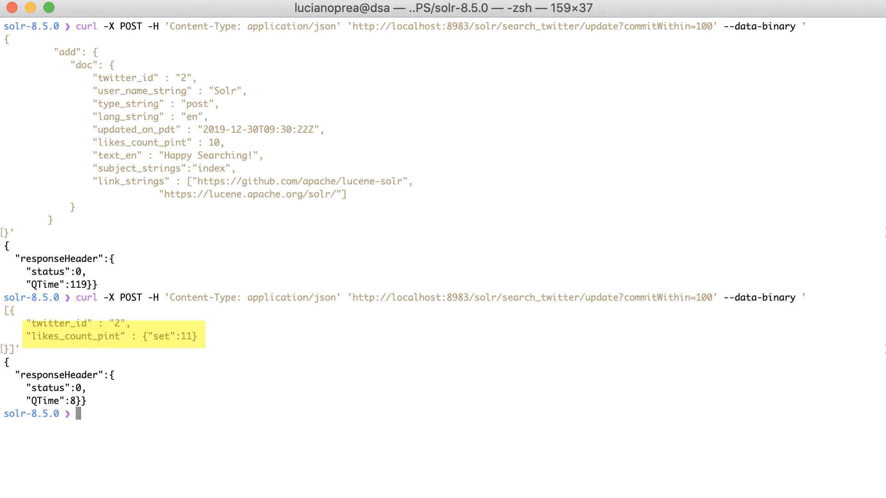
Run curl GET select?q=*:* on search_twitter and confirm document 2 shows likes_count 11.
type("curl -X GET \"http://localhost:8983/solr/search_twitter/select?q=*:*\"")
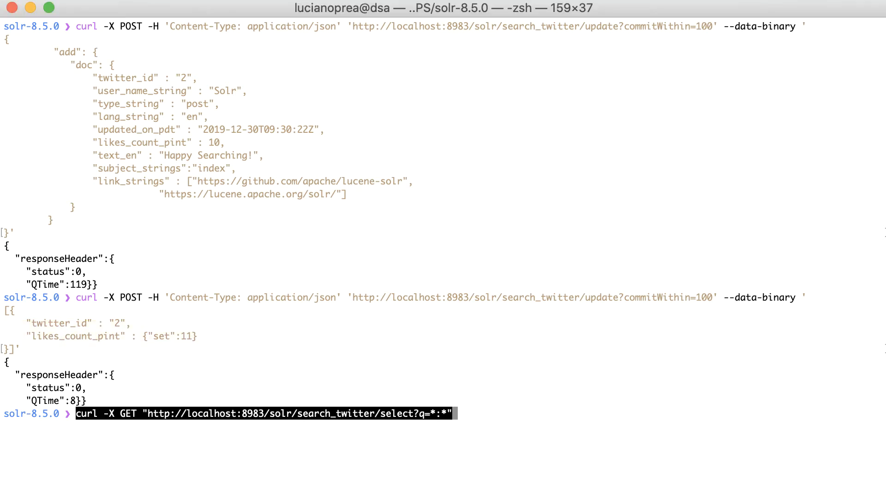
key("enter")
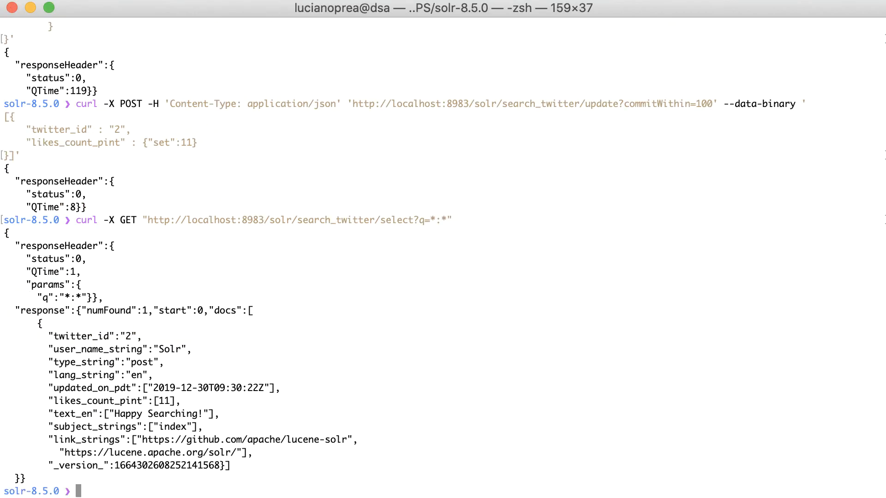
double_click(167, 400)
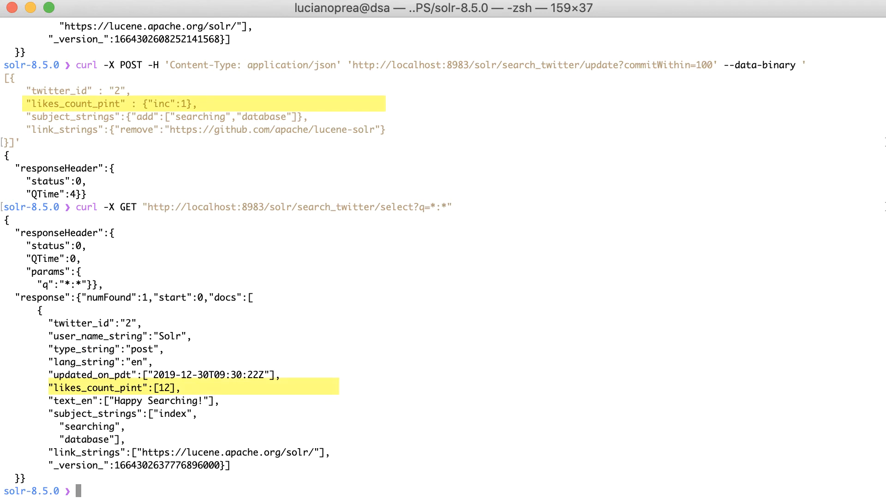
mouse_move(344, 454)
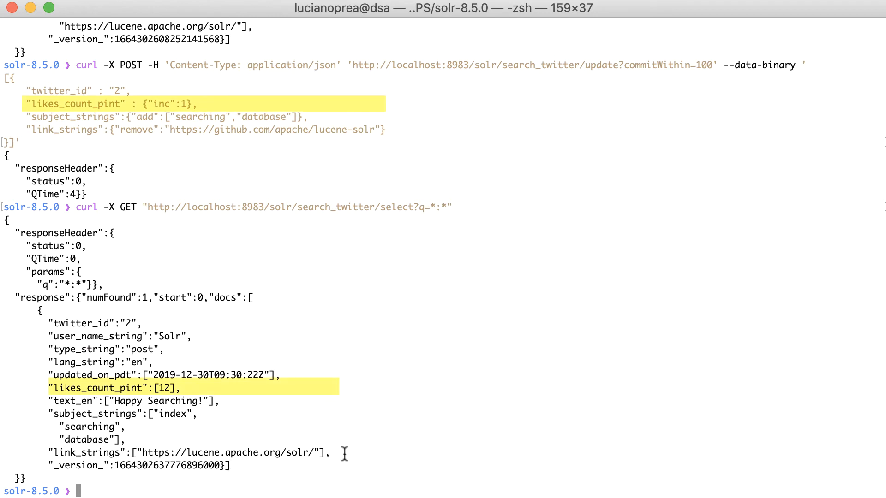